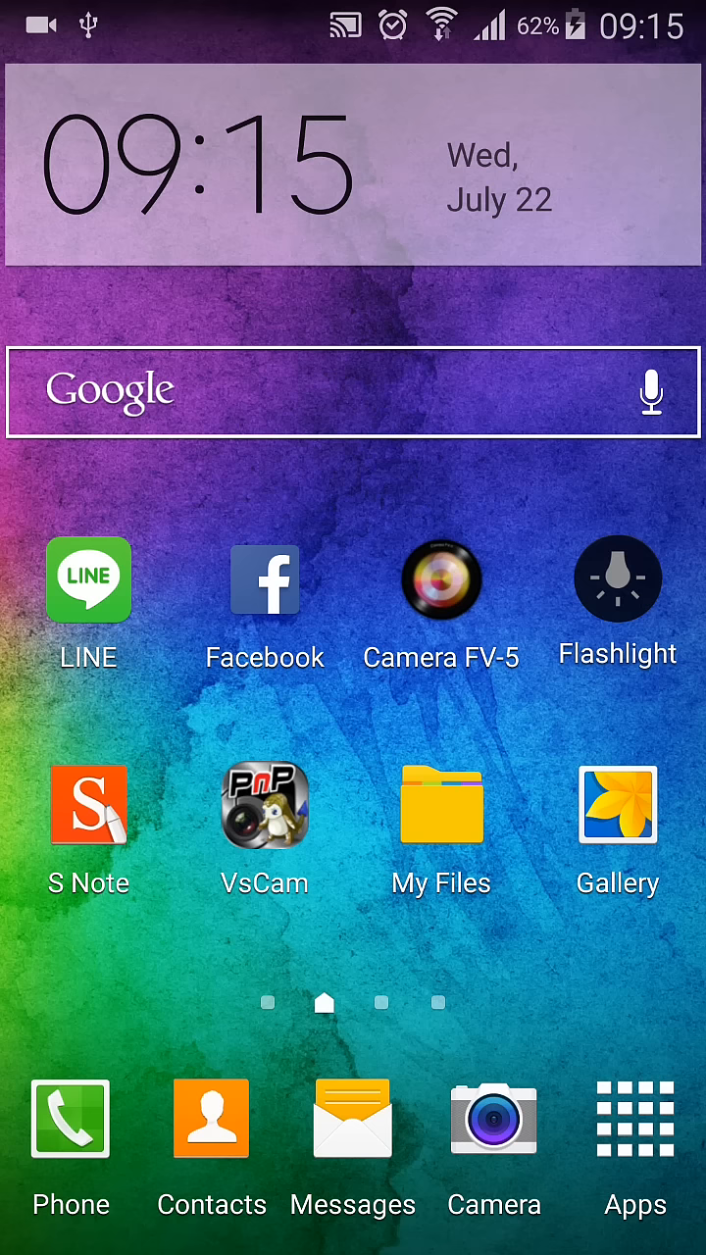
Reopen My Files and browse All files in internal storage, showing Ding.wav
left_click(442, 813)
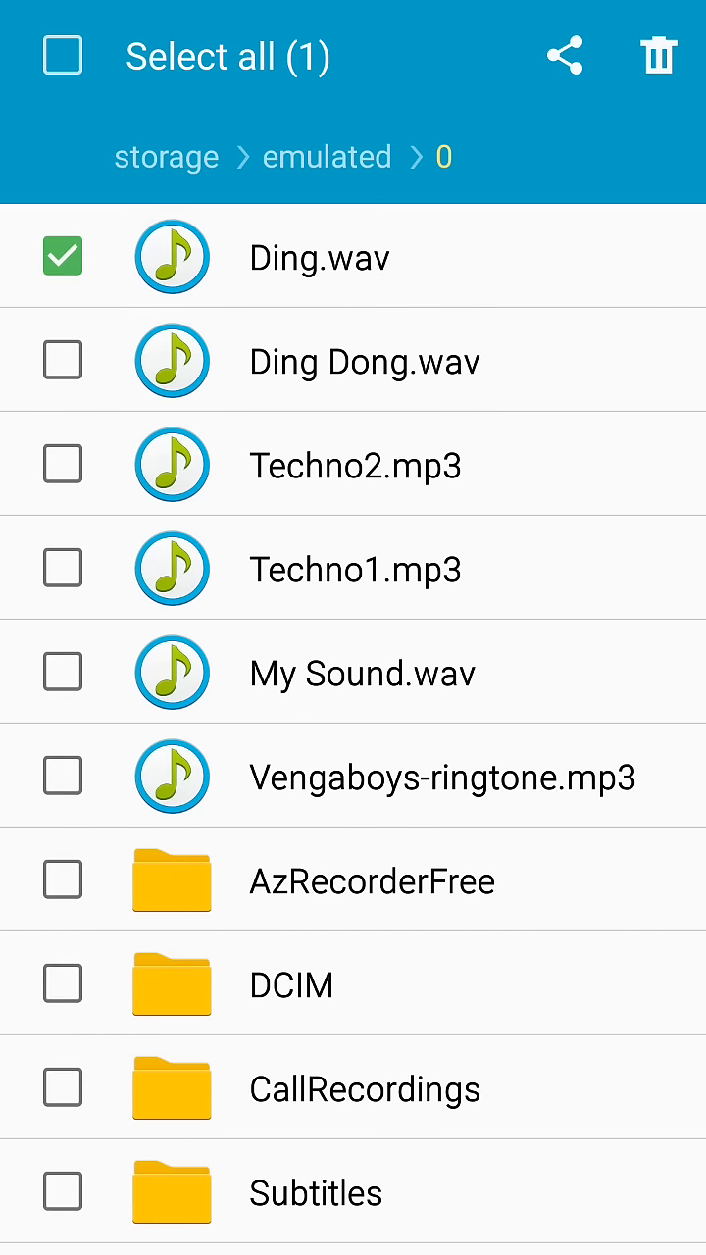
left_click(63, 360)
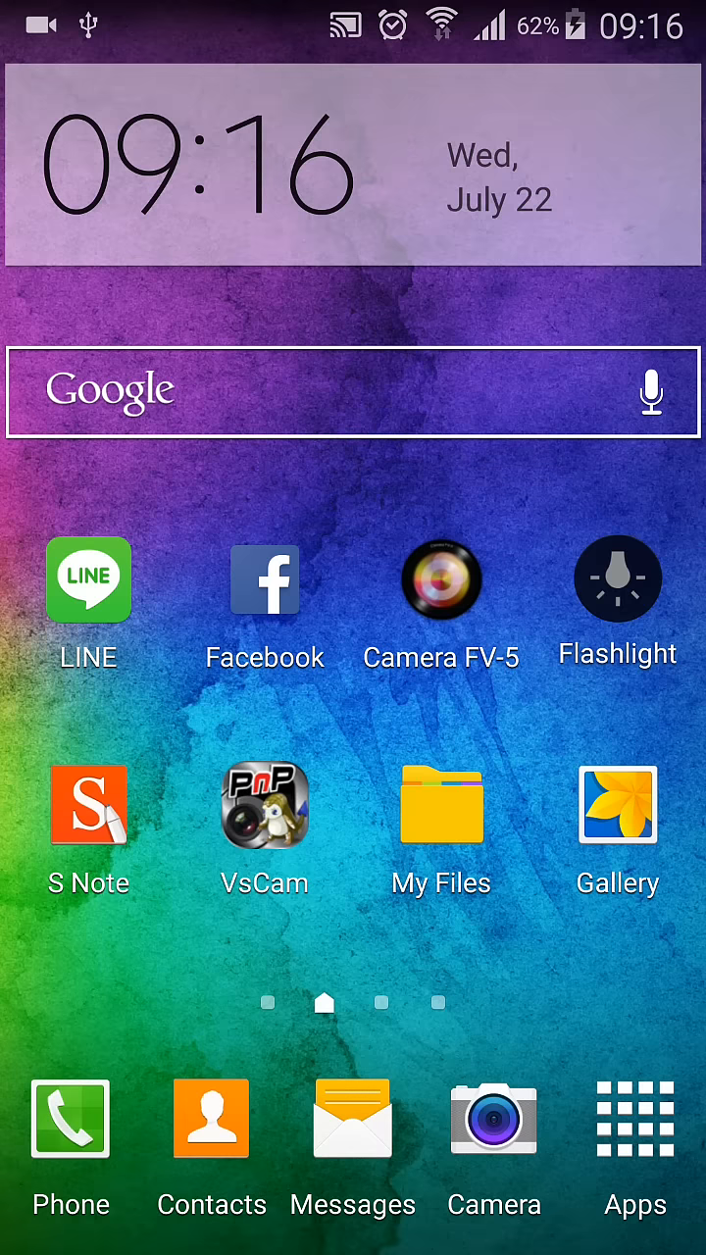
left_click(441, 823)
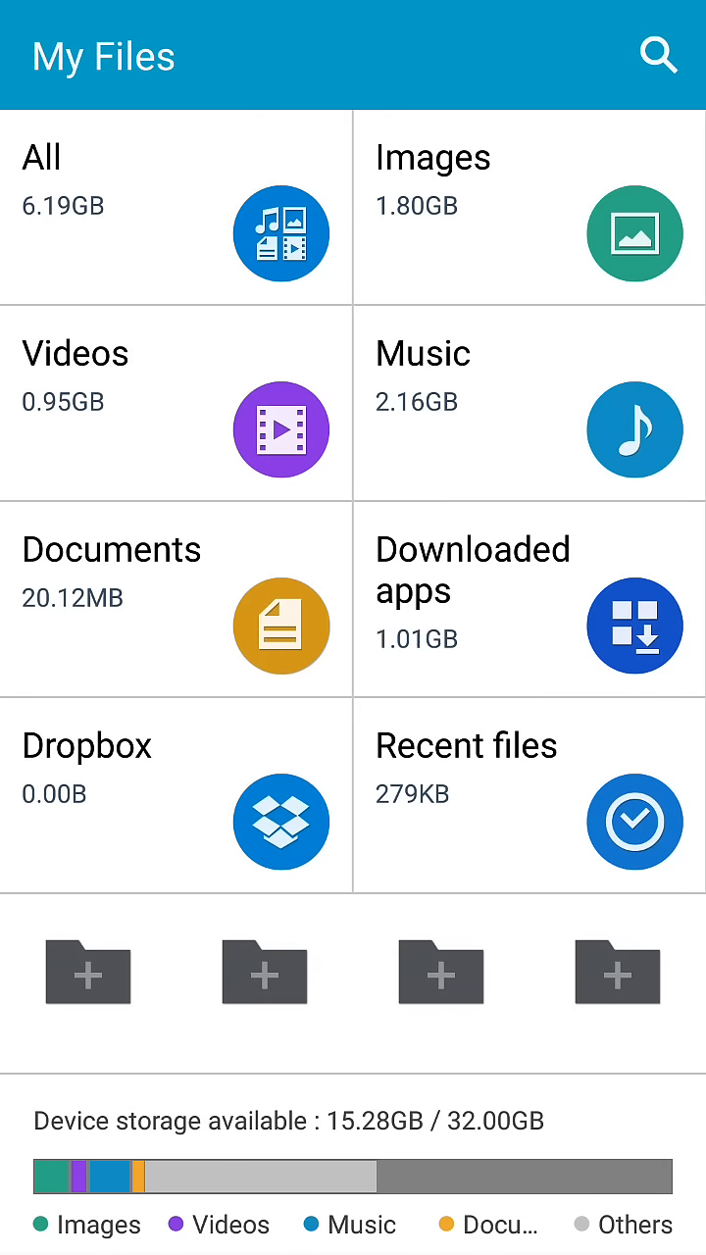
left_click(177, 200)
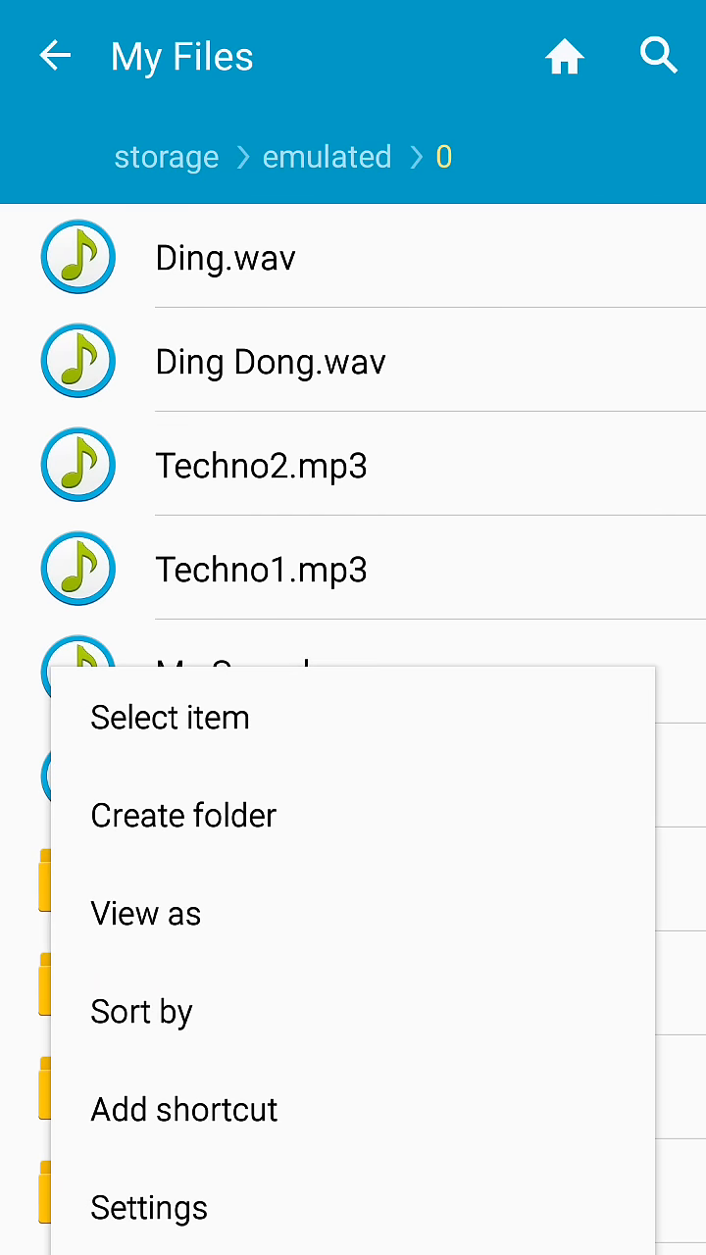
Add a 'Notifications' folder to internal storage, then mark Ding.wav
left_click(182, 814)
type("N")
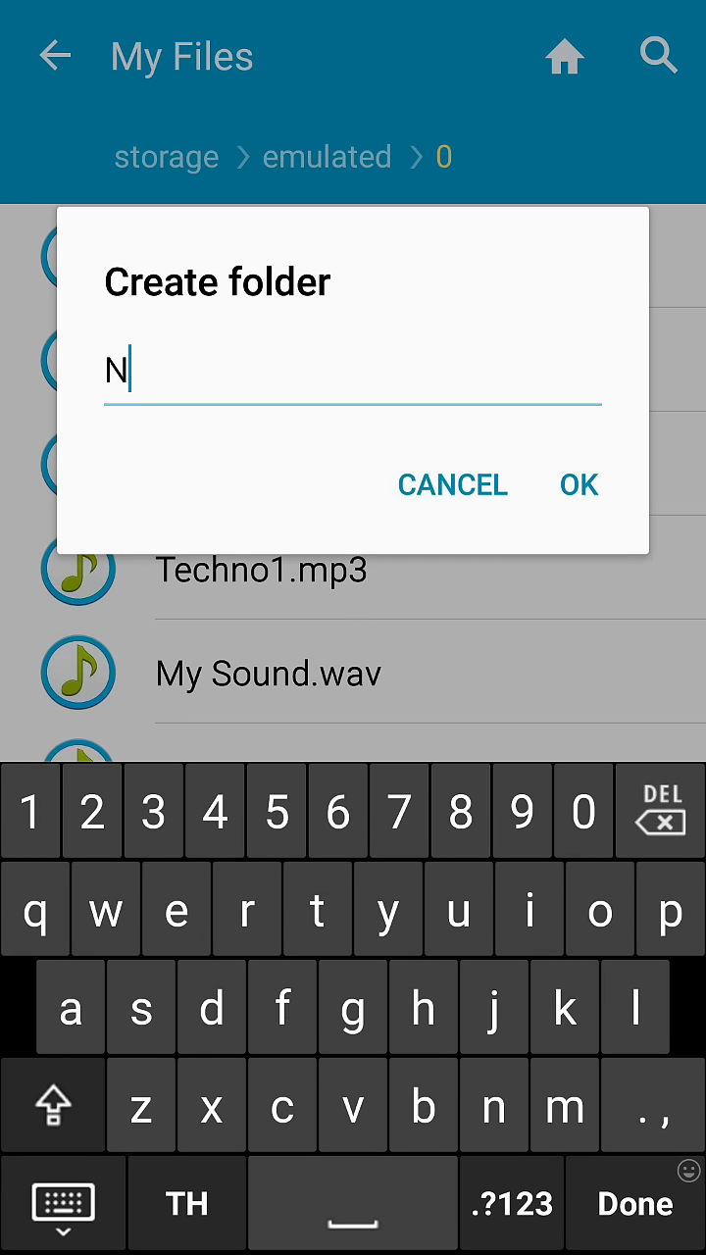
type("ot")
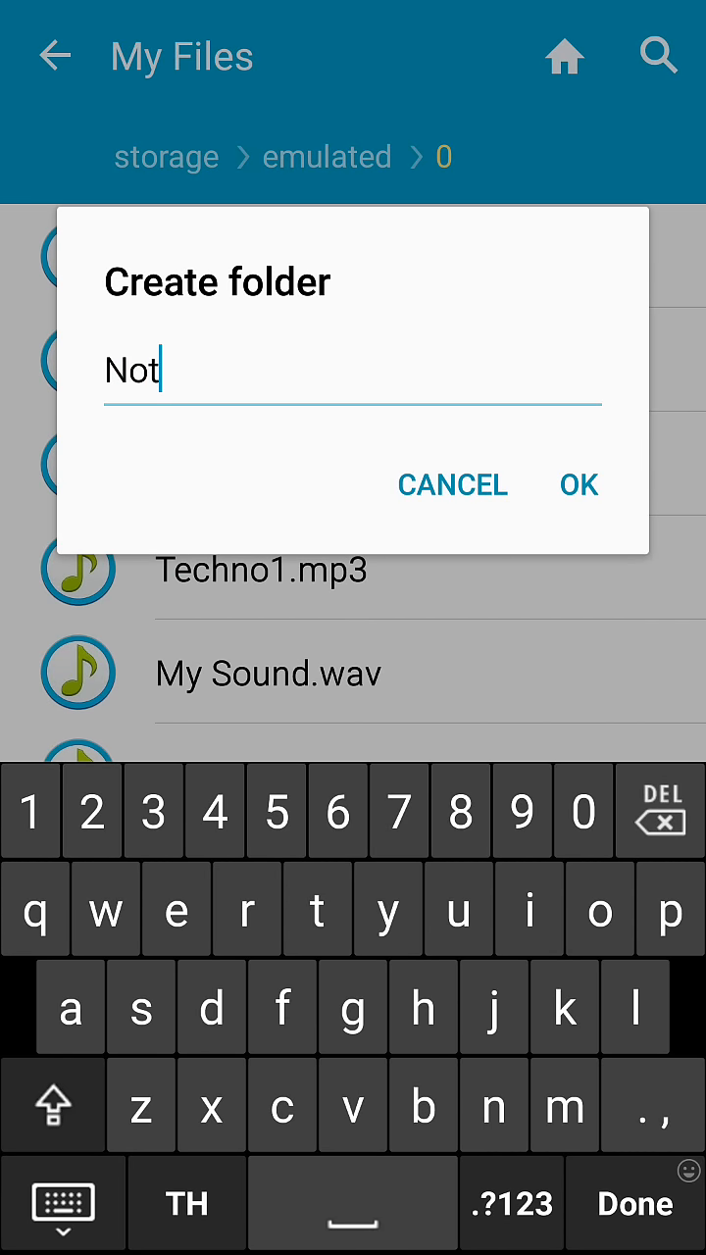
type("ific")
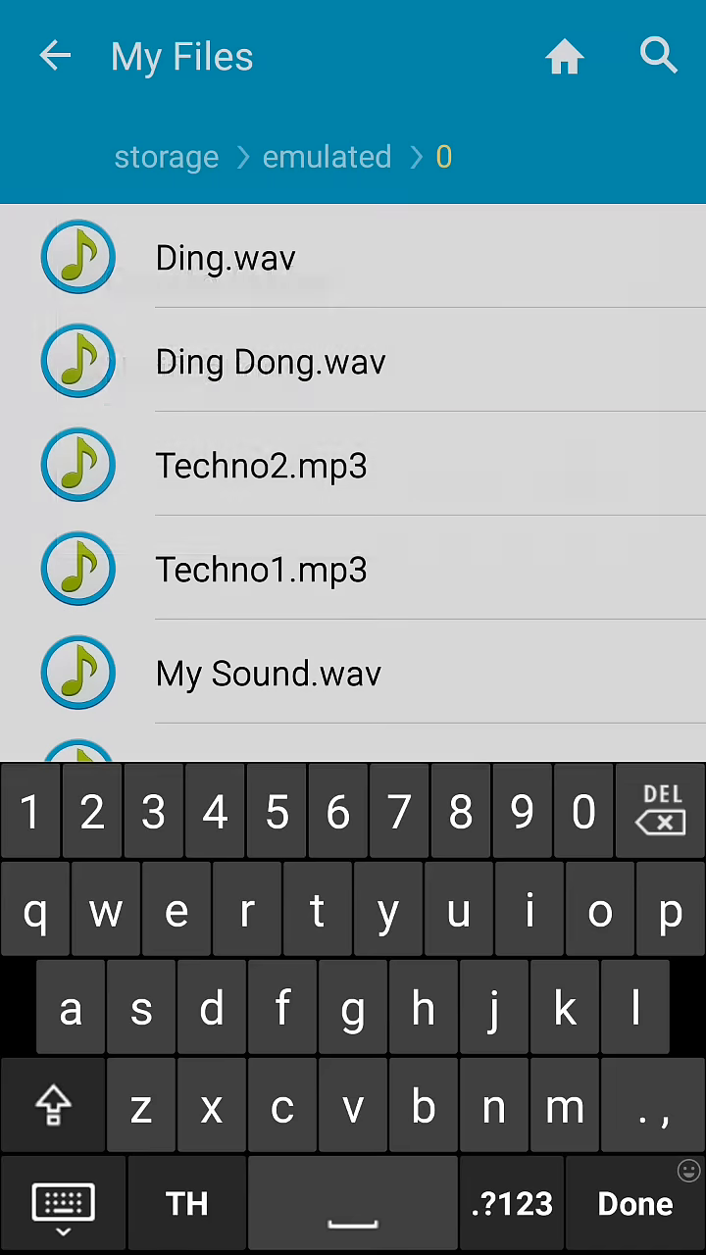
left_click(633, 1203)
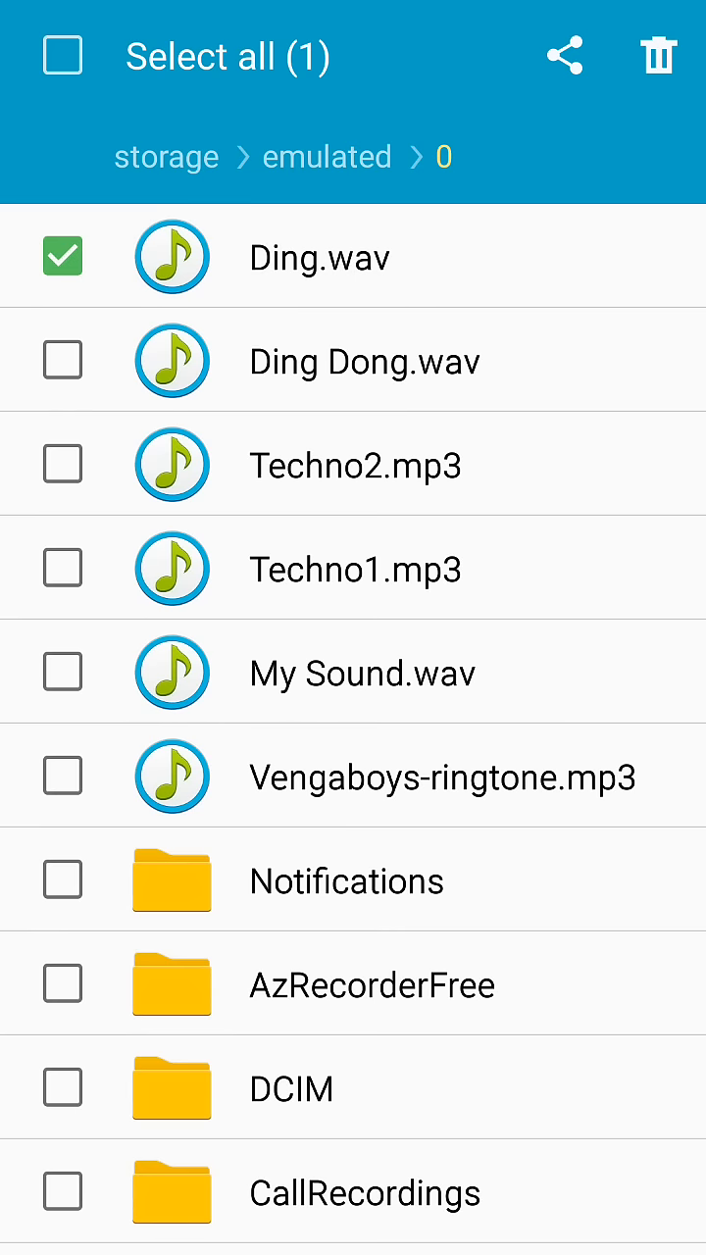
Move Ding.wav and Ding Dong.wav into the Notifications folder
left_click(63, 359)
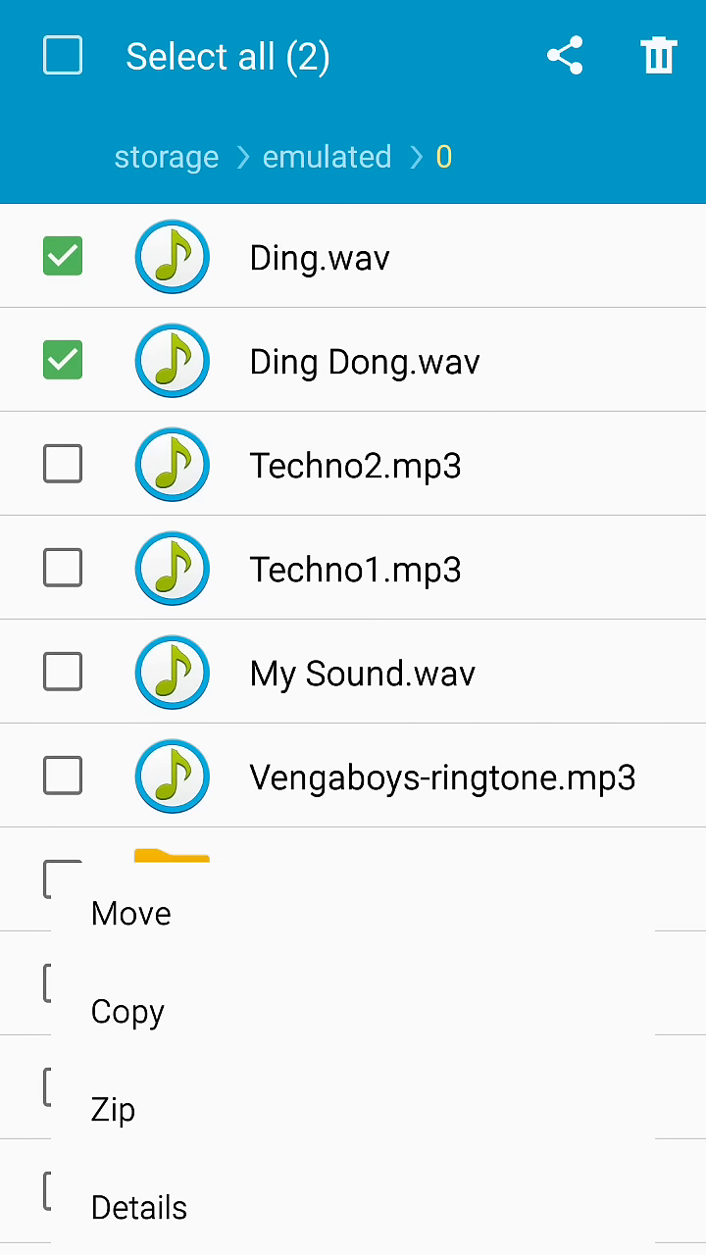
left_click(131, 913)
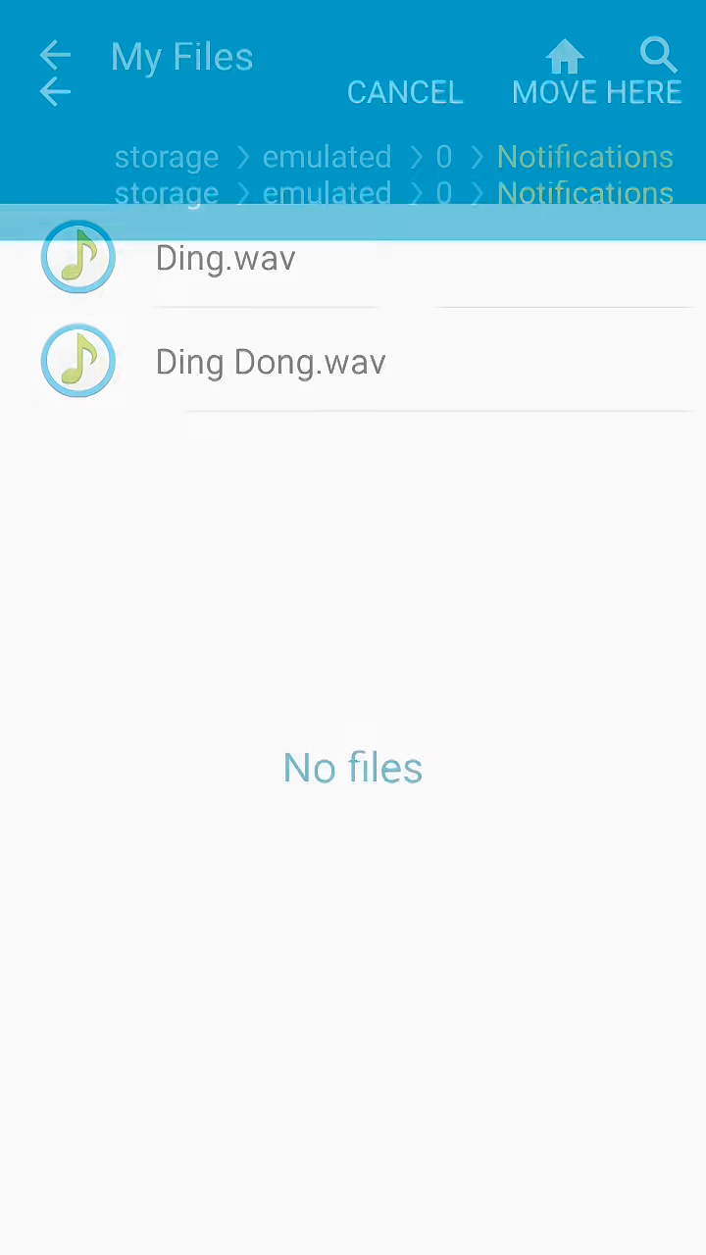
left_click(596, 93)
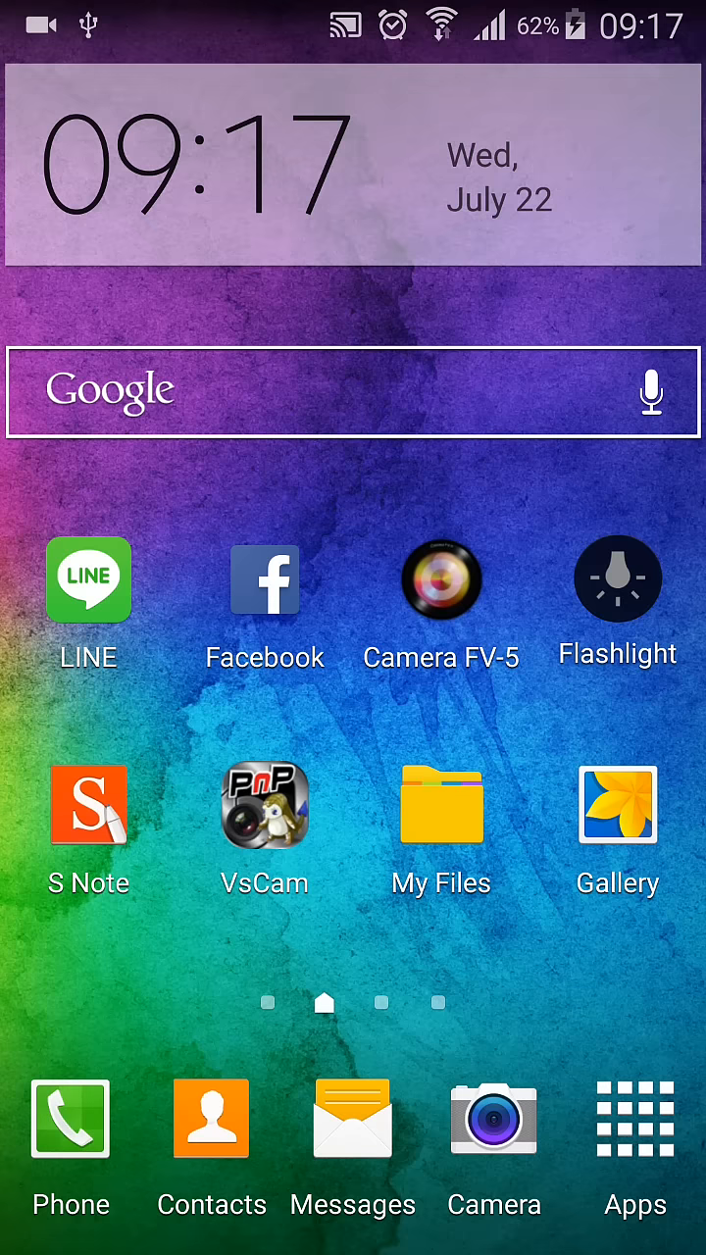
Launch LINE and reach the Notifications settings' Tone list, currently Bell
left_click(88, 579)
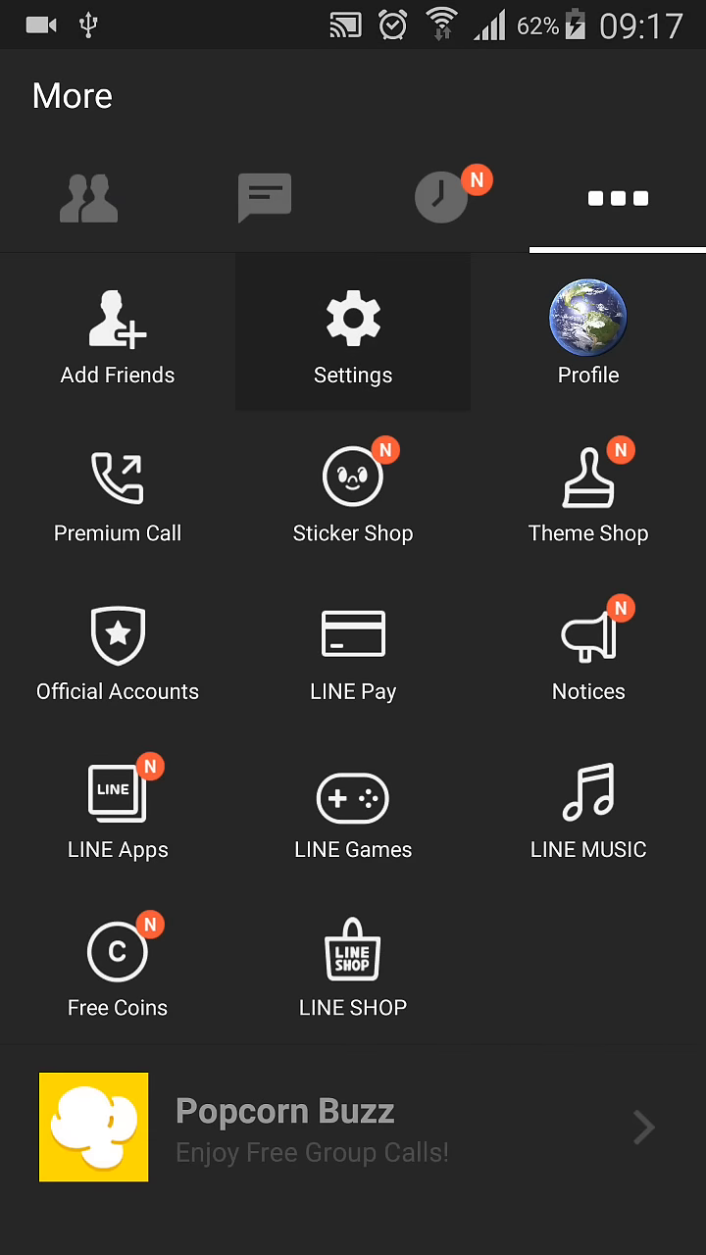
left_click(353, 333)
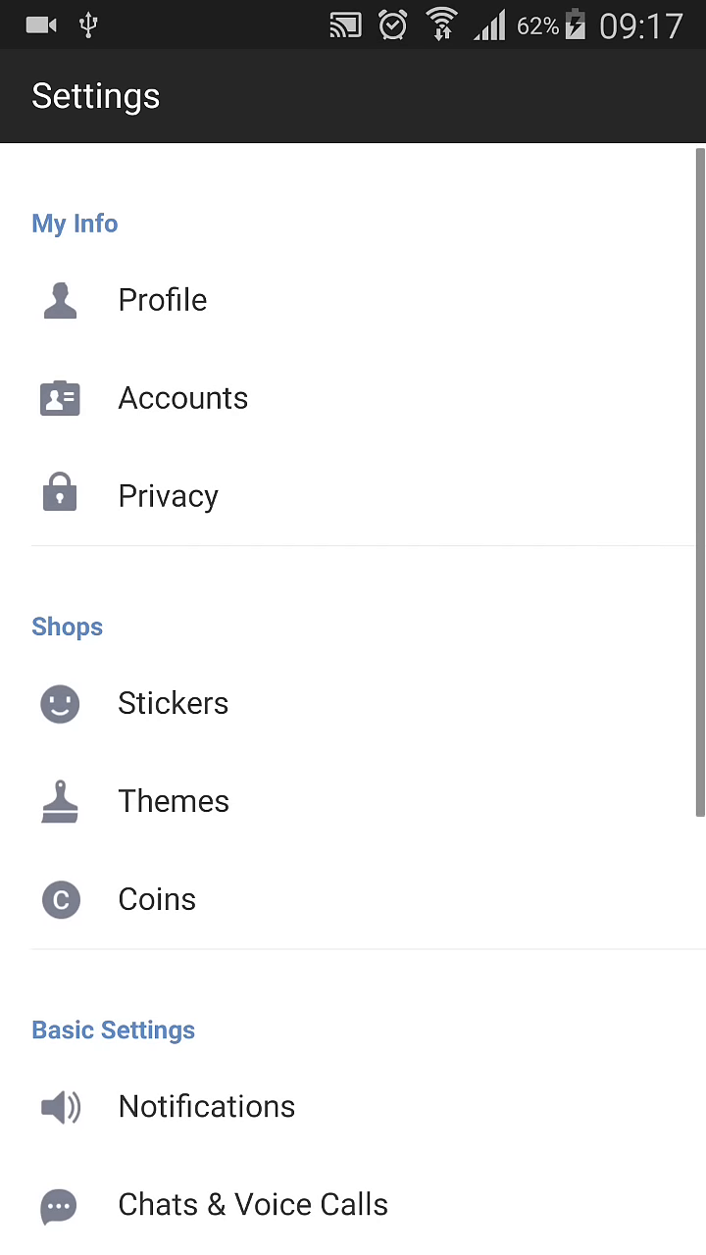
scroll("down", 3)
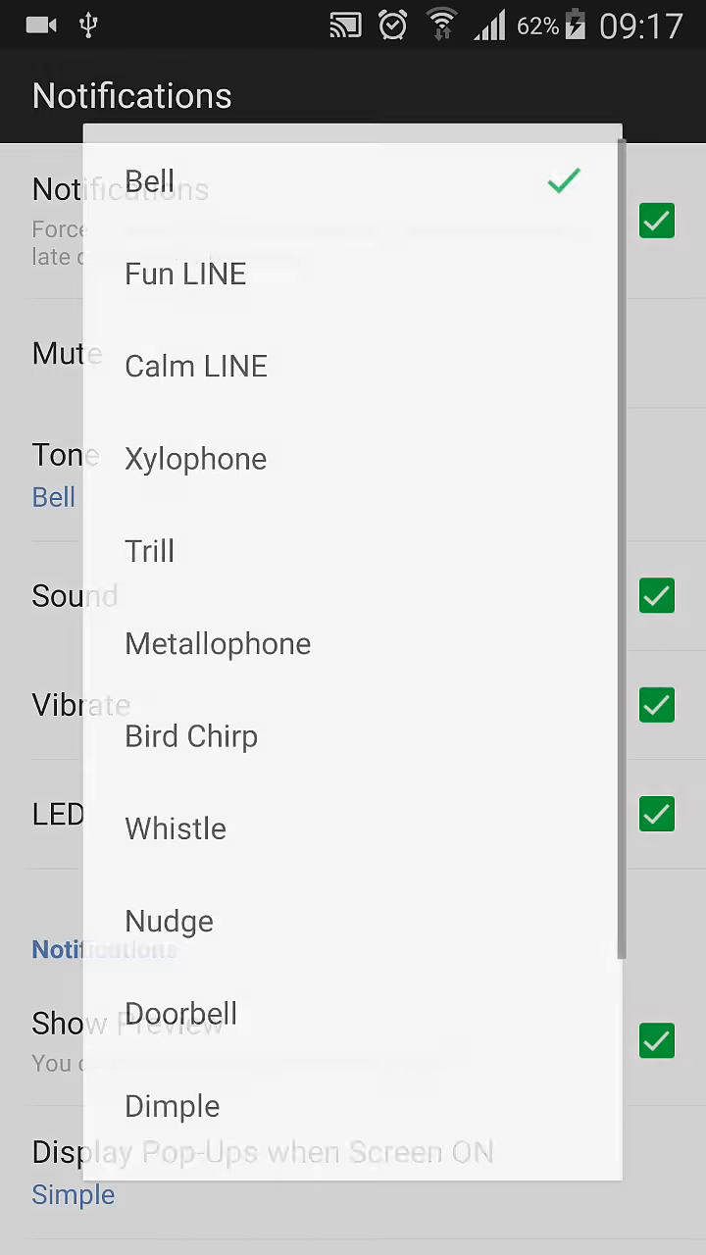
Pick Ding Dong from the LINE tone list and close the list
scroll("down", 3)
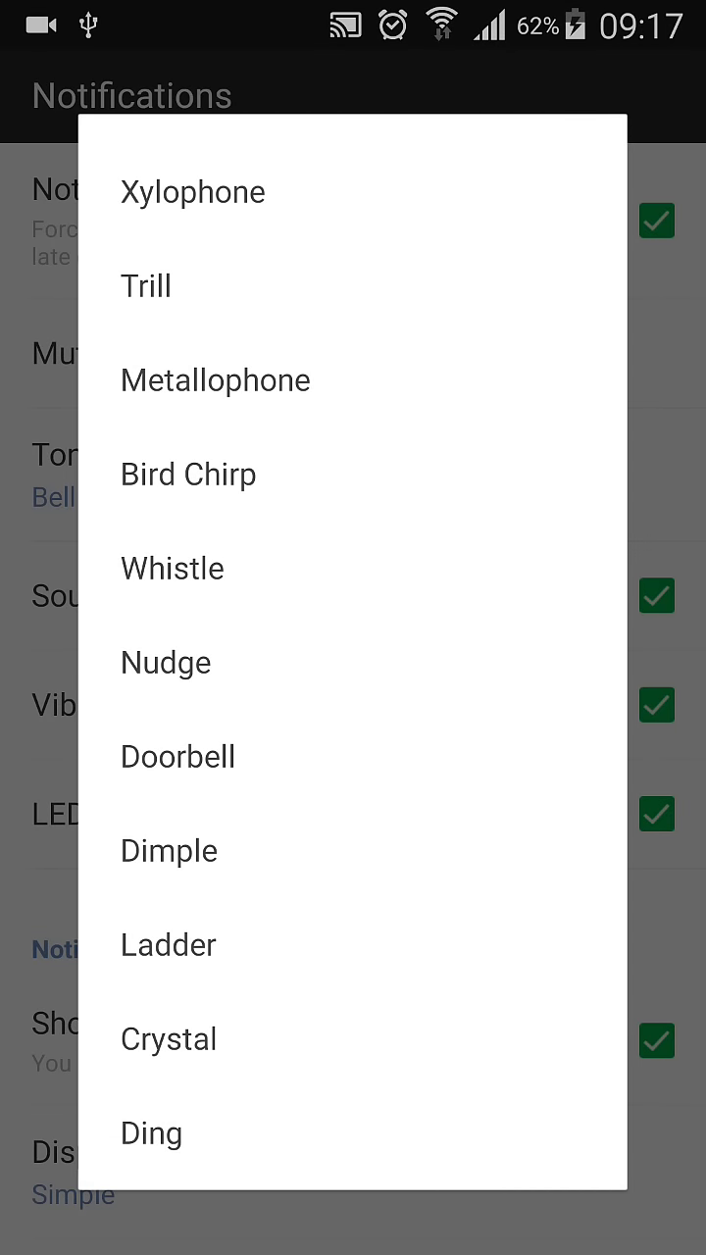
scroll("down", 3)
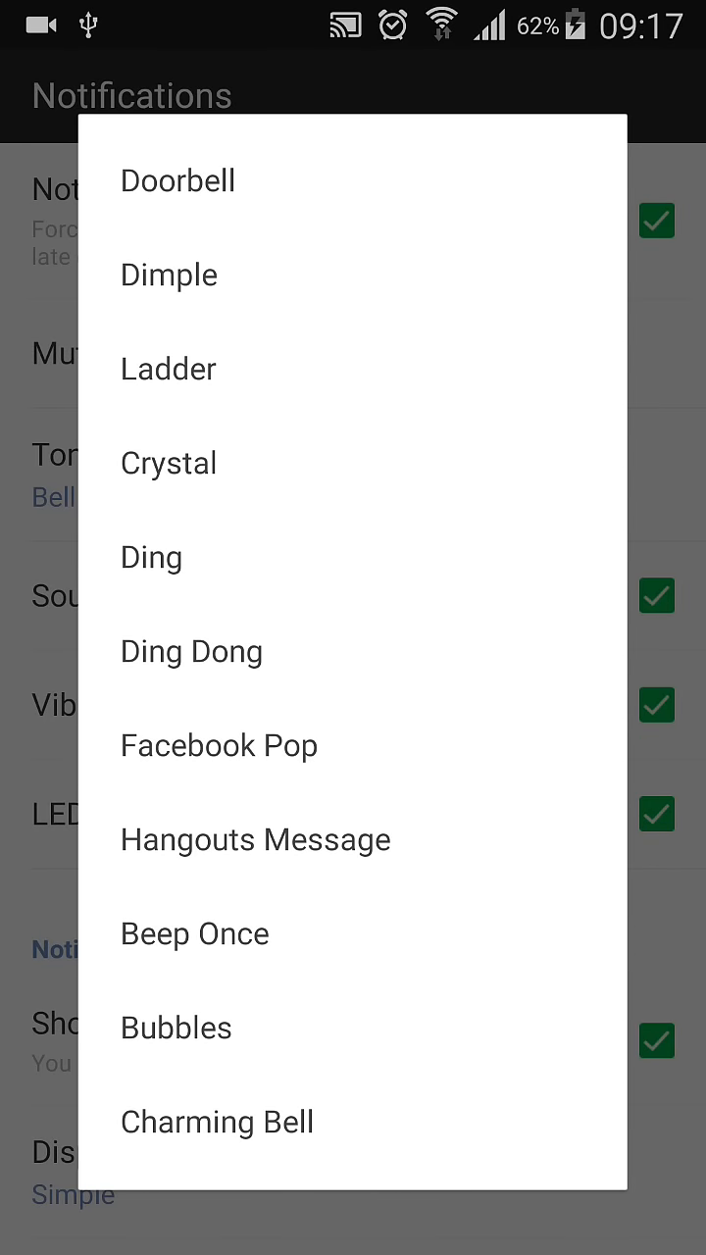
left_click(152, 557)
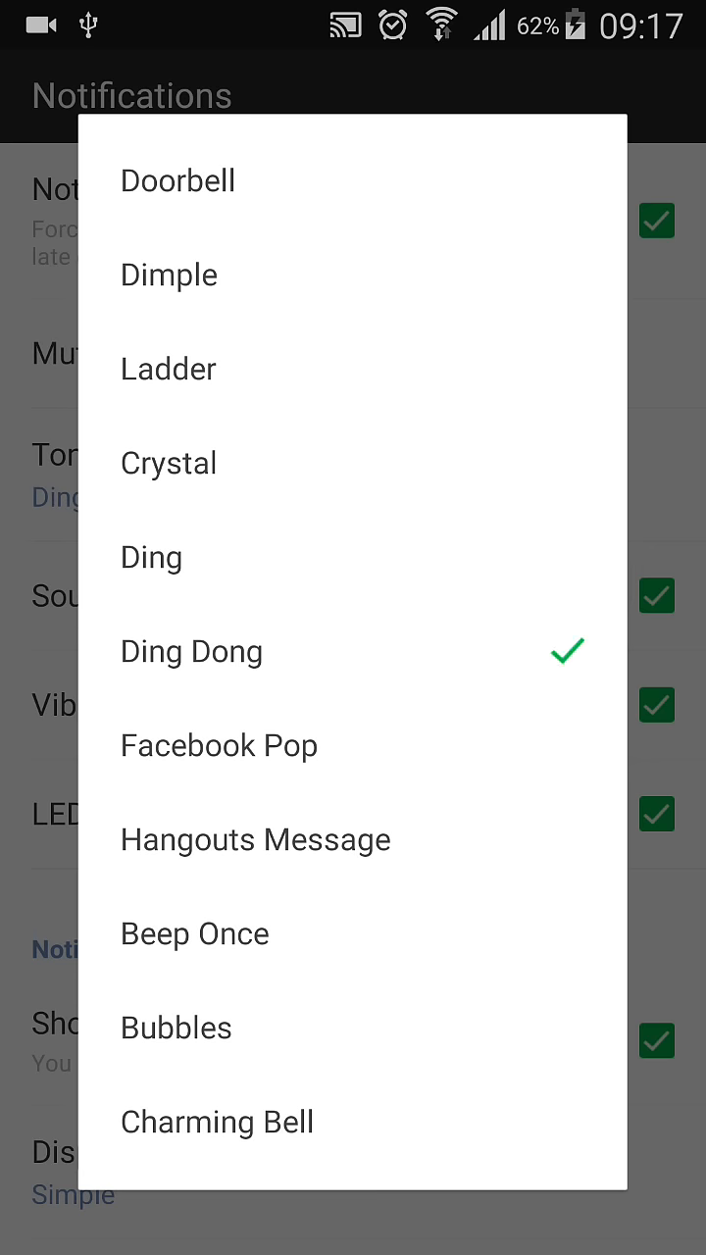
left_click(191, 650)
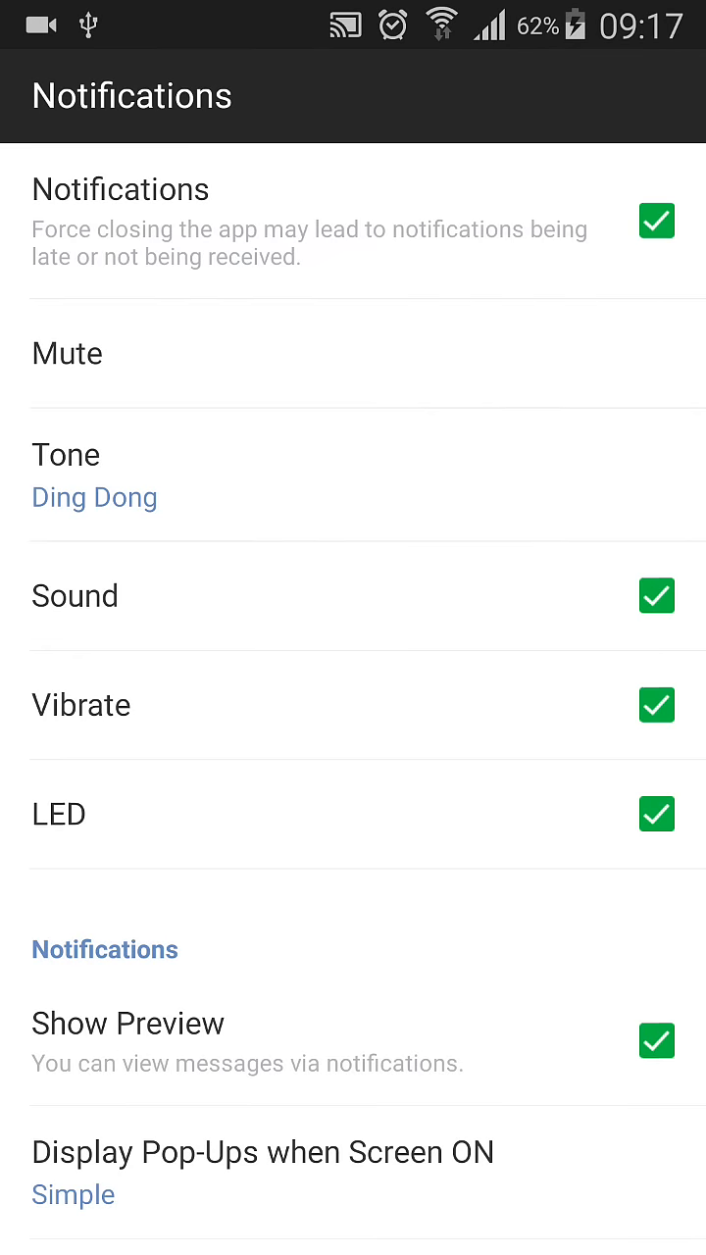